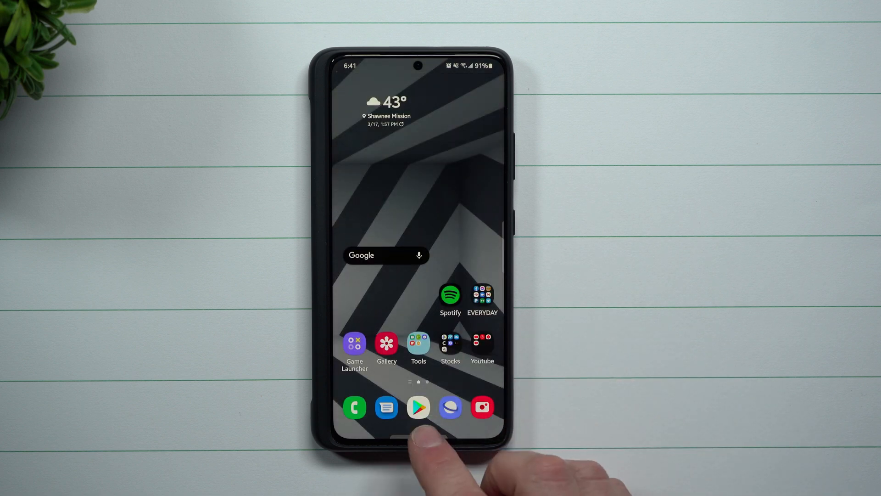
Reveal the app drawer and move to the page listing One Hand Operation +.
{"action": "left_click", "coordinate": [419, 406]}
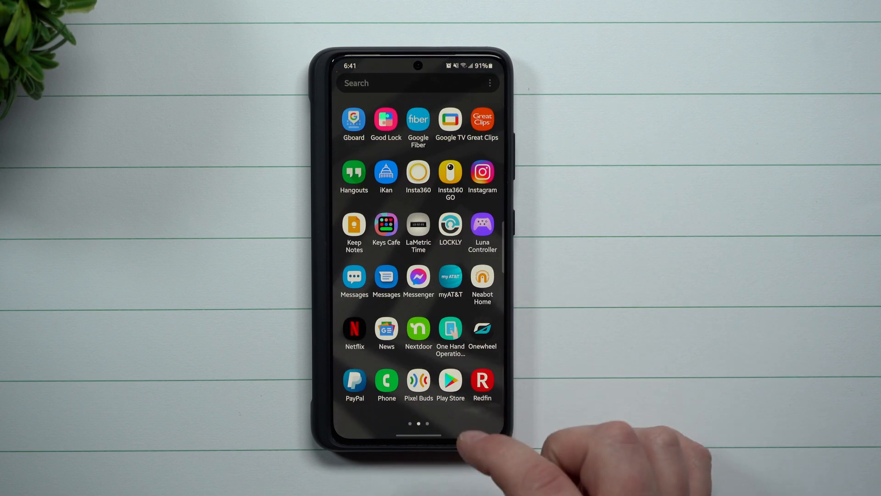
{"action": "left_click", "coordinate": [449, 329]}
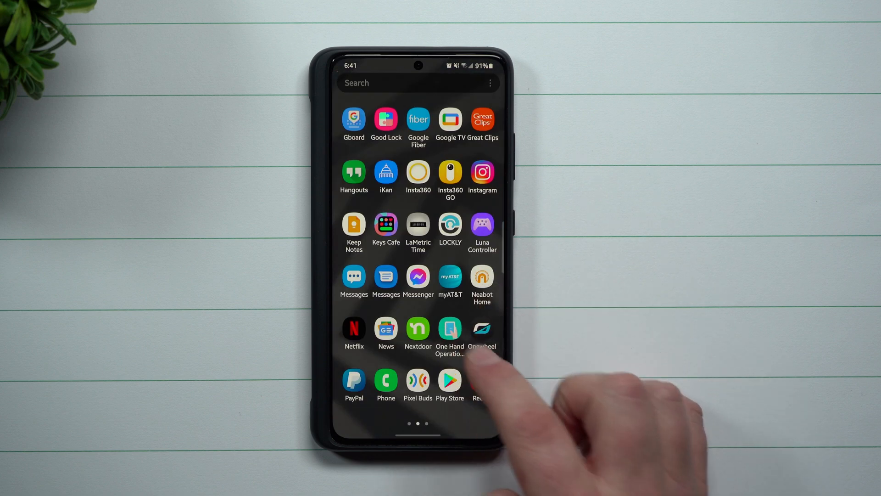
Launch One Hand Operation + and drag the handle Size slider to Large.
{"action": "left_click", "coordinate": [449, 329]}
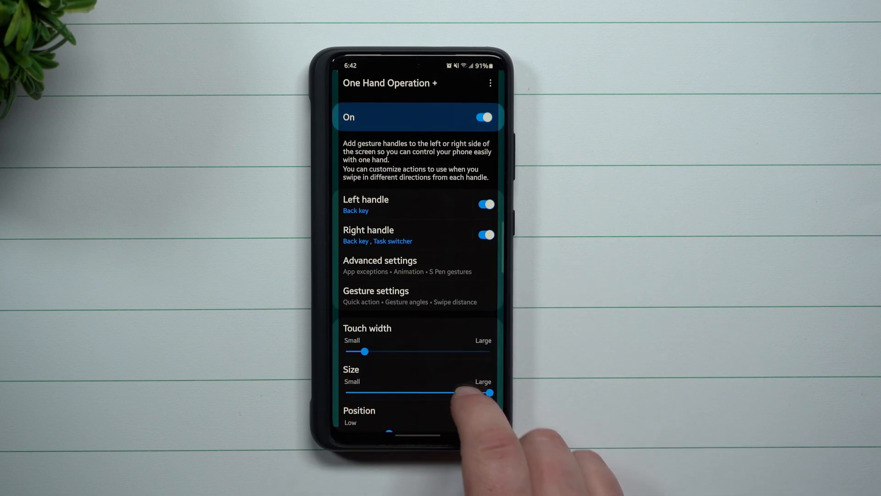
{"action": "left_click_drag", "start_coordinate": [490, 393], "coordinate": [352, 380]}
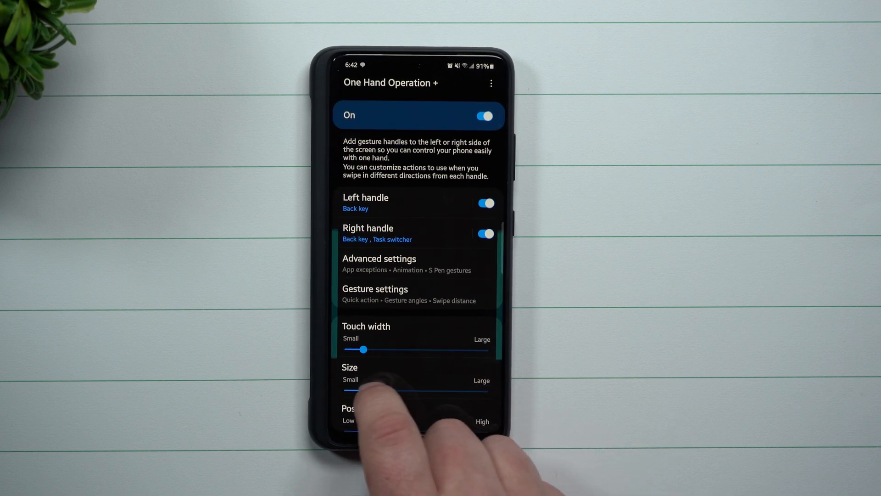
{"action": "left_click_drag", "start_coordinate": [352, 390], "coordinate": [490, 390]}
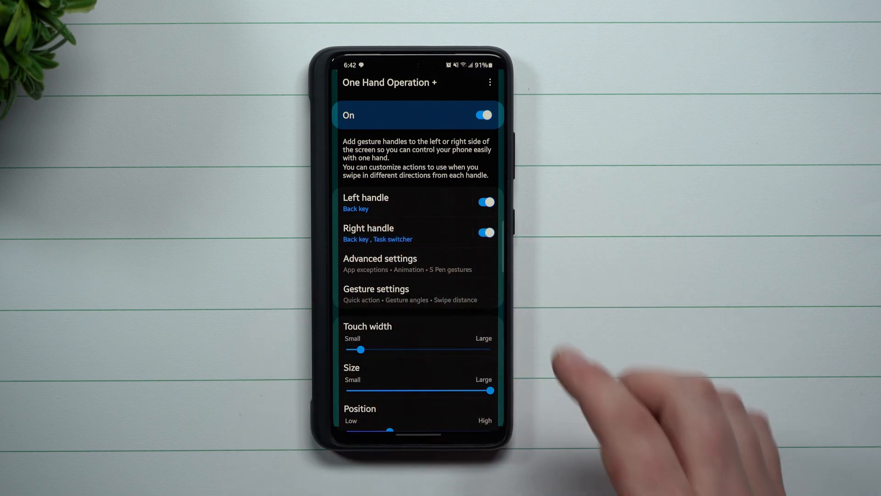
Assign Back key to the left handle's straight-right swipe and return to main settings.
{"action": "left_click", "coordinate": [366, 202]}
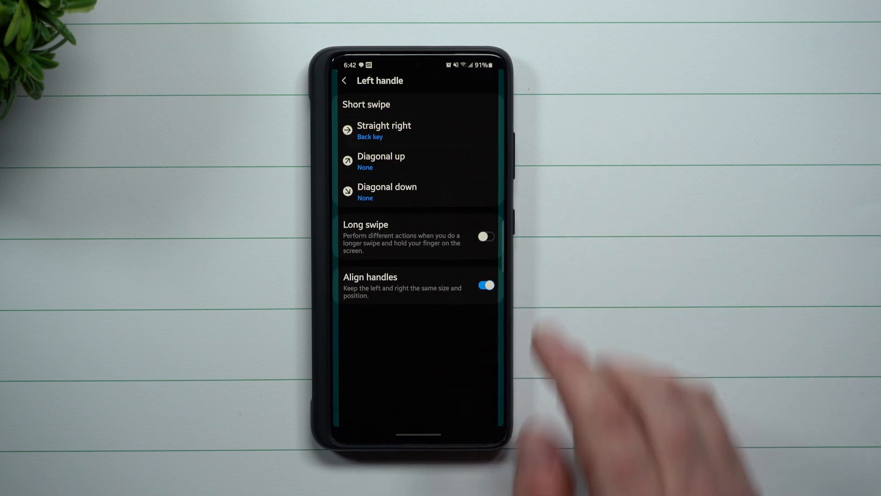
{"action": "mouse_move", "coordinate": [500, 169]}
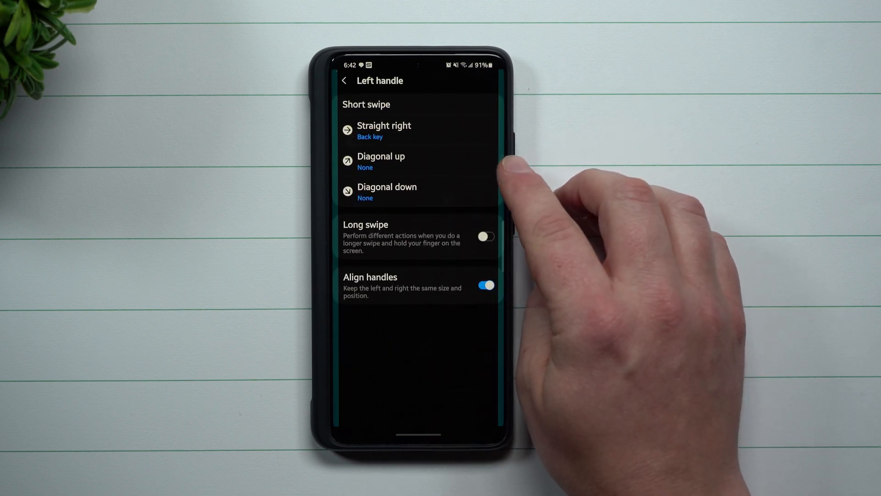
{"action": "mouse_move", "coordinate": [500, 196]}
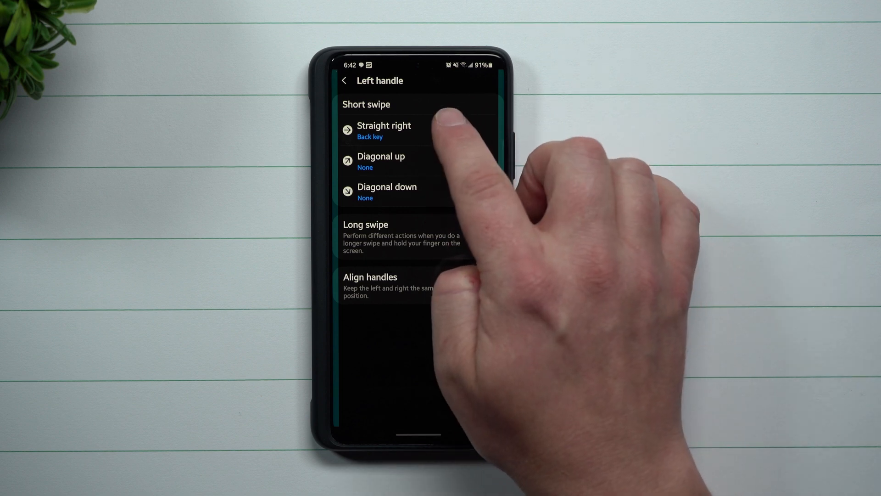
{"action": "left_click", "coordinate": [384, 130]}
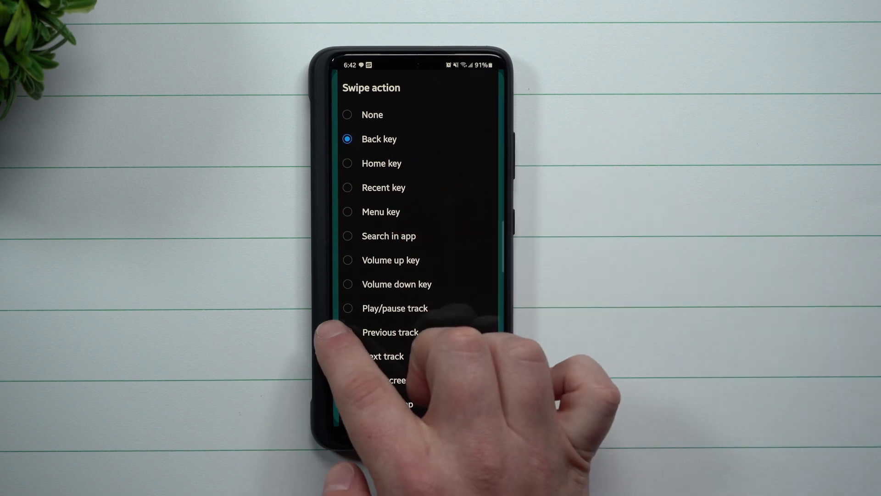
{"action": "left_click", "coordinate": [379, 139]}
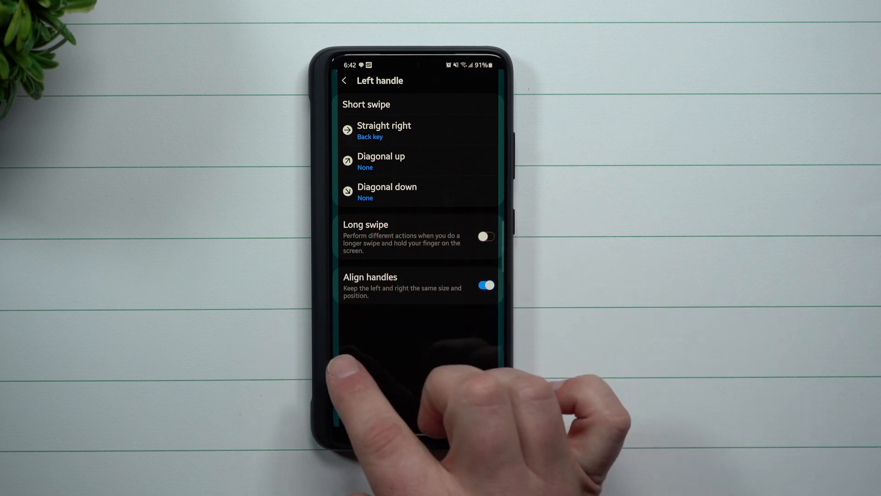
{"action": "left_click", "coordinate": [344, 81]}
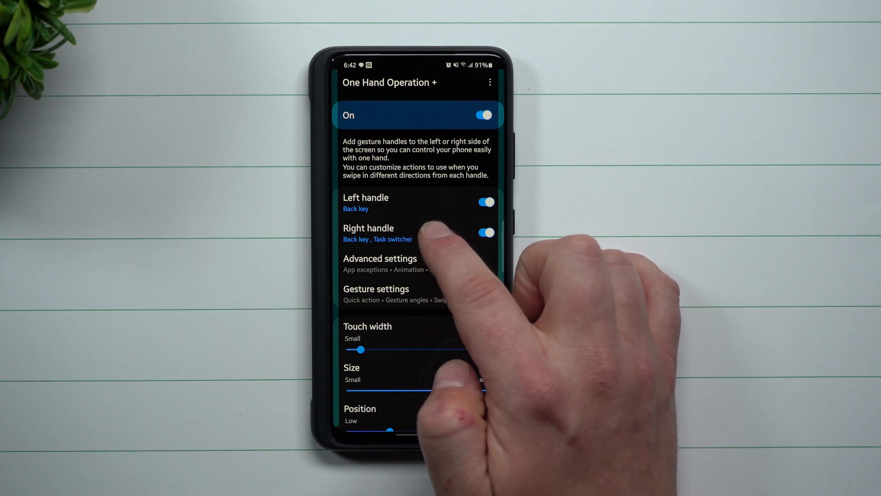
Set the right handle's straight-left swipe to Back key and diagonal-down swipe to Task switcher.
{"action": "left_click", "coordinate": [368, 233]}
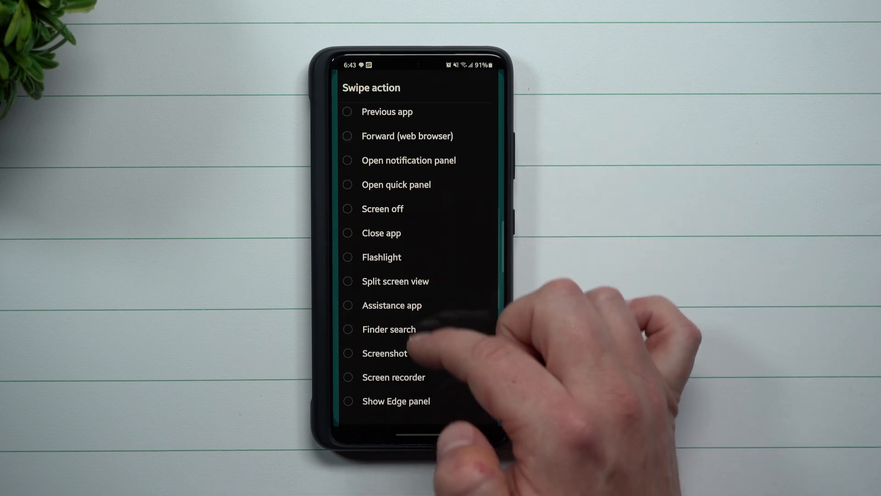
{"action": "scroll", "scroll_direction": "down", "scroll_amount": 3}
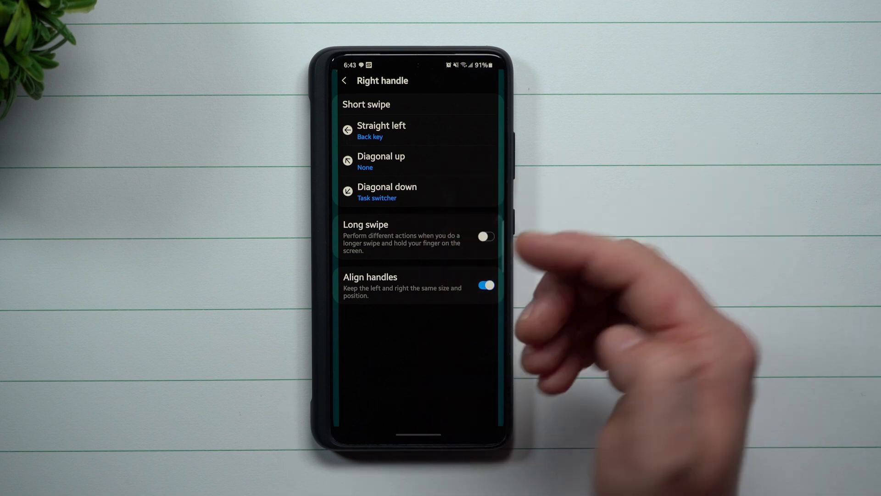
{"action": "left_click", "coordinate": [486, 236]}
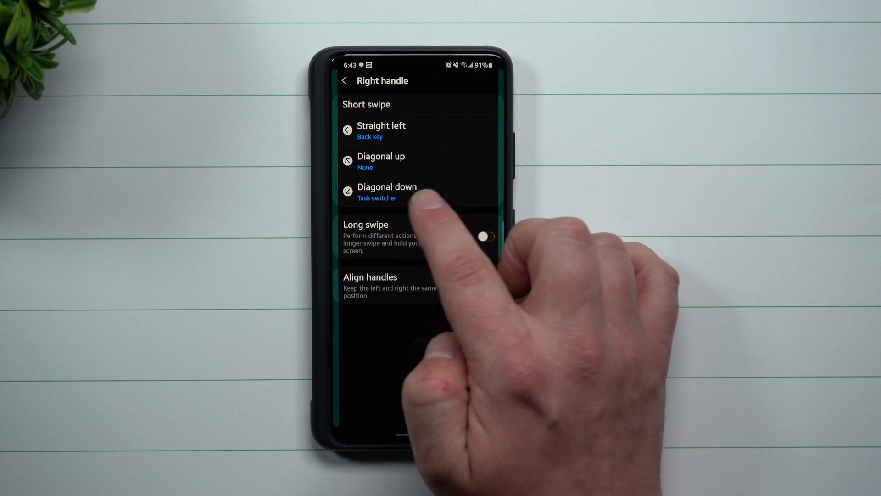
{"action": "left_click", "coordinate": [386, 191]}
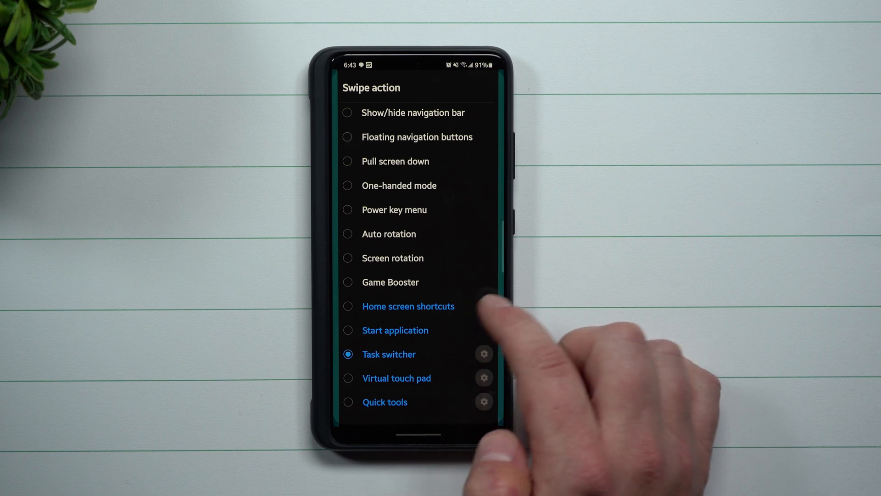
{"action": "left_click", "coordinate": [484, 354]}
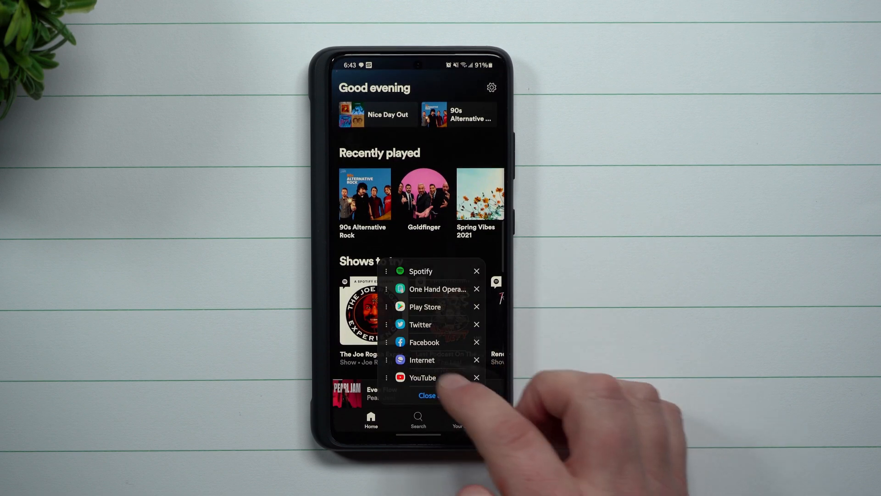
Use the task switcher popup to jump to YouTube and back to One Hand Operation +.
{"action": "left_click", "coordinate": [422, 377]}
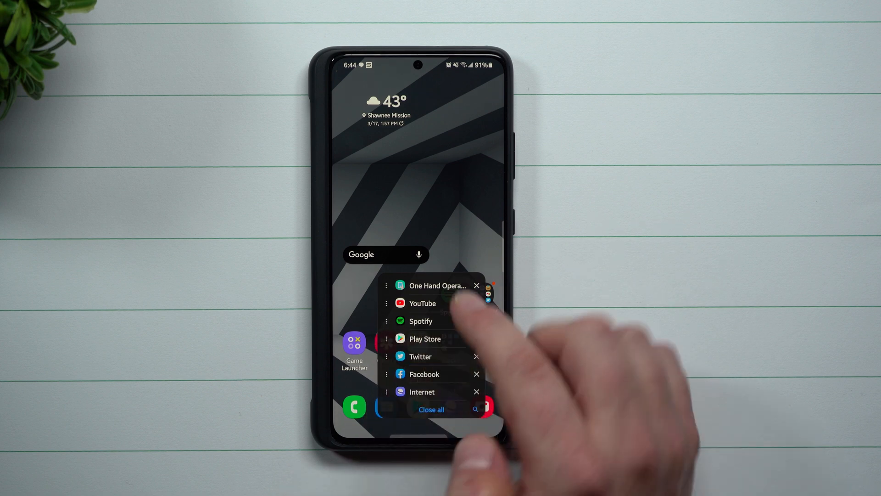
{"action": "left_click", "coordinate": [399, 285]}
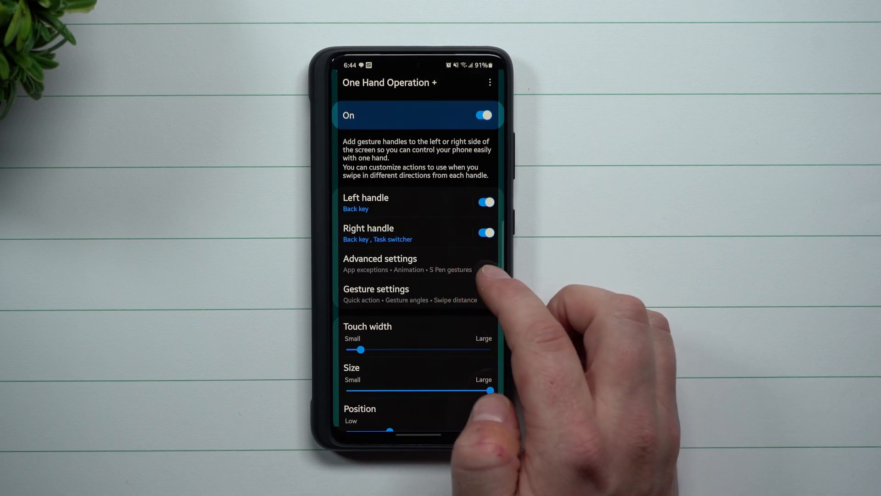
Review the Animation options in Advanced settings with Curved line style, then return to main settings.
{"action": "left_click", "coordinate": [380, 258]}
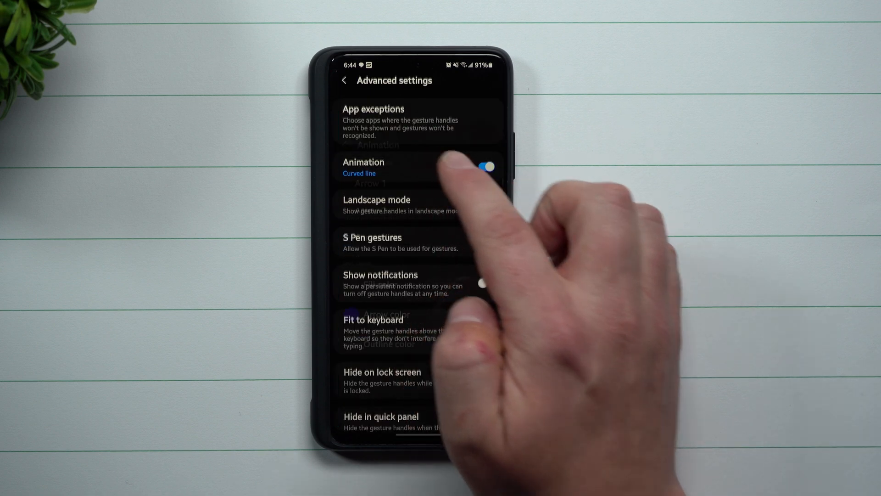
{"action": "left_click", "coordinate": [364, 167]}
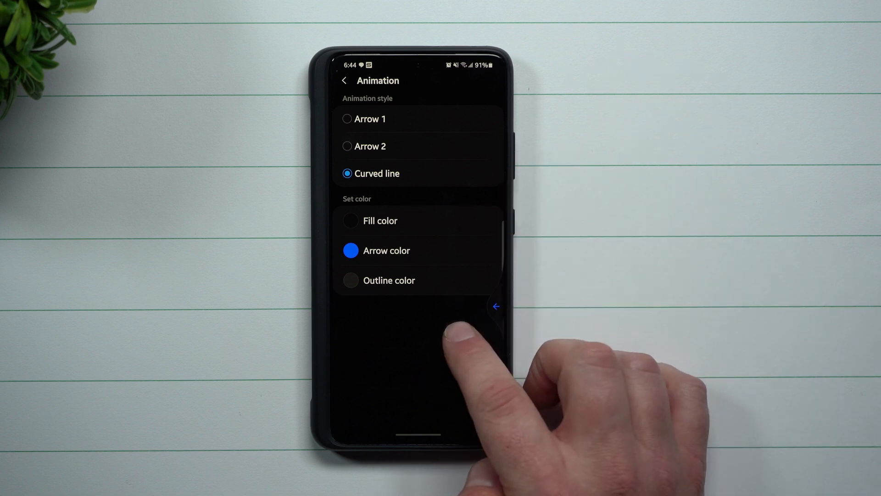
{"action": "left_click", "coordinate": [344, 80]}
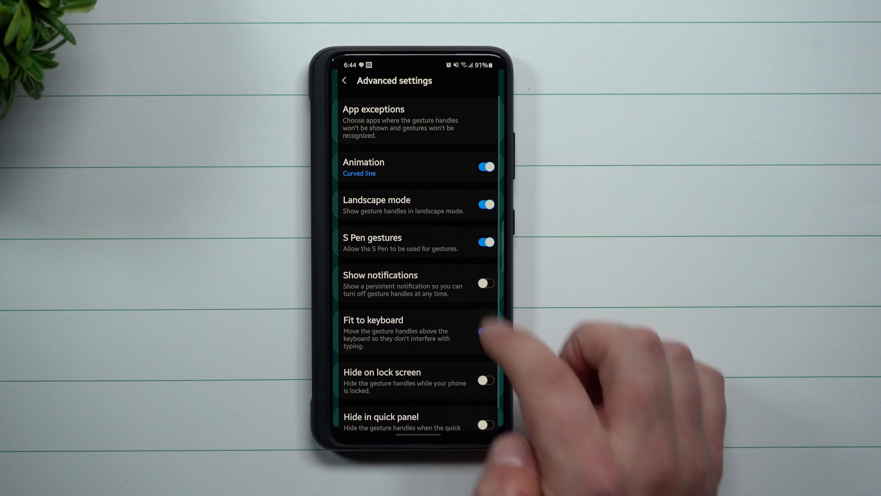
{"action": "left_click", "coordinate": [364, 167]}
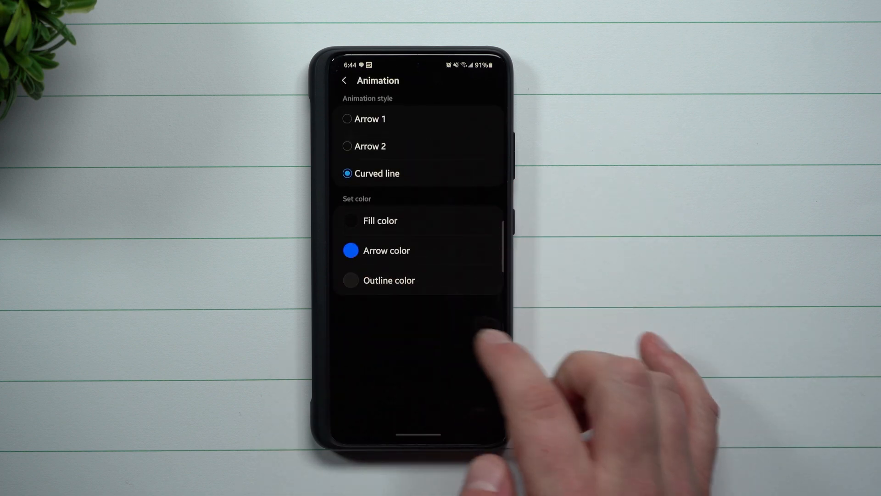
{"action": "left_click", "coordinate": [344, 80]}
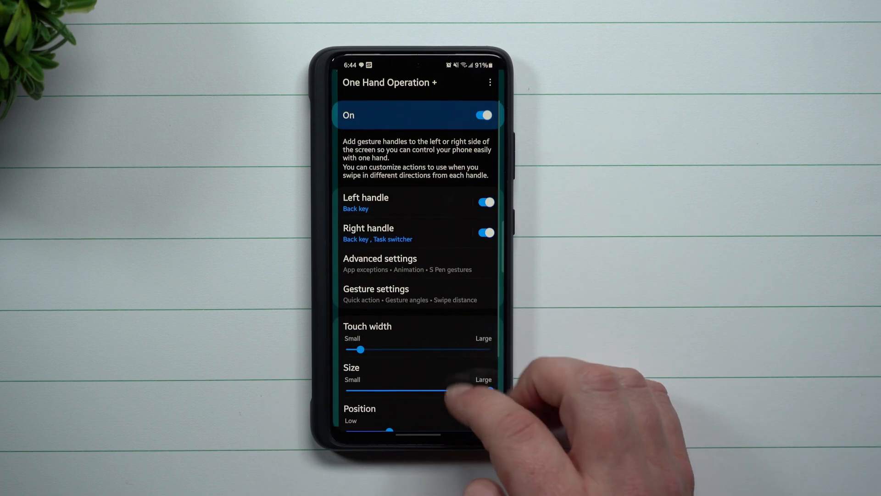